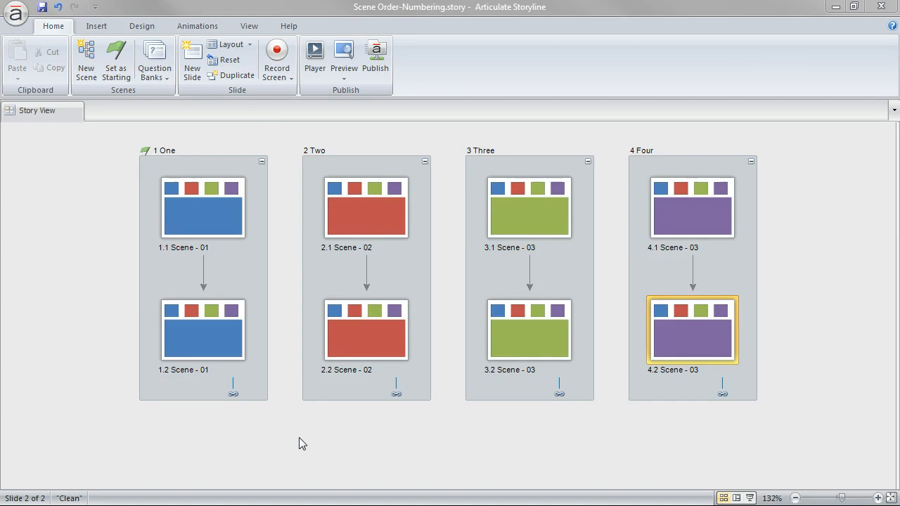
mouse_move(373, 454)
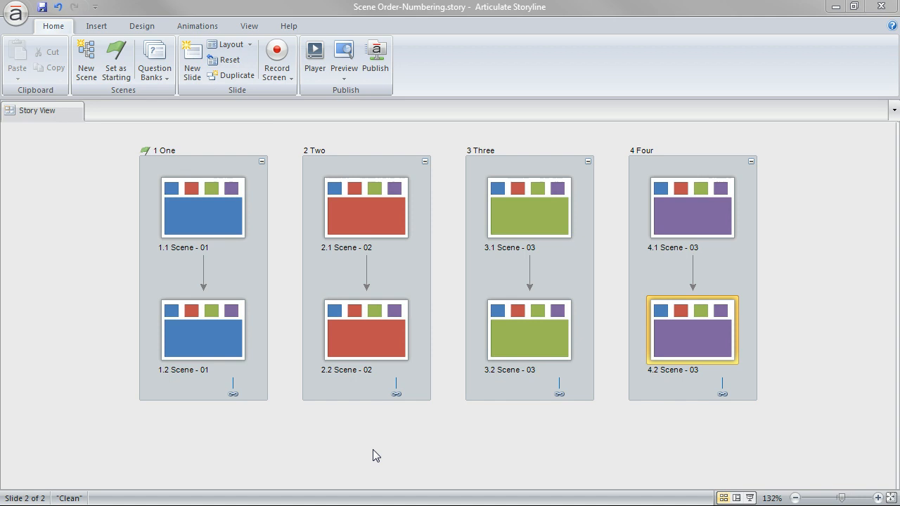
Step: Open scene One's Next-button trigger, preview Jump to scene as the action, then close it
left_click(202, 204)
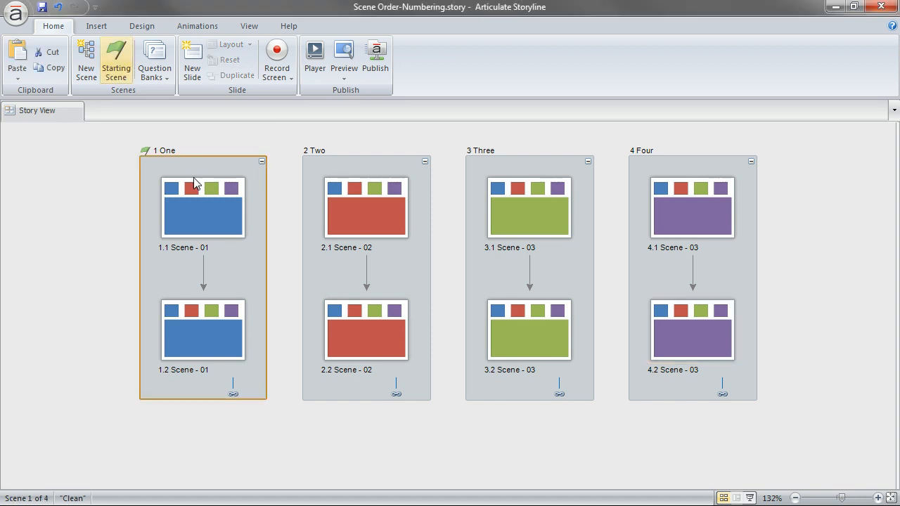
mouse_move(234, 259)
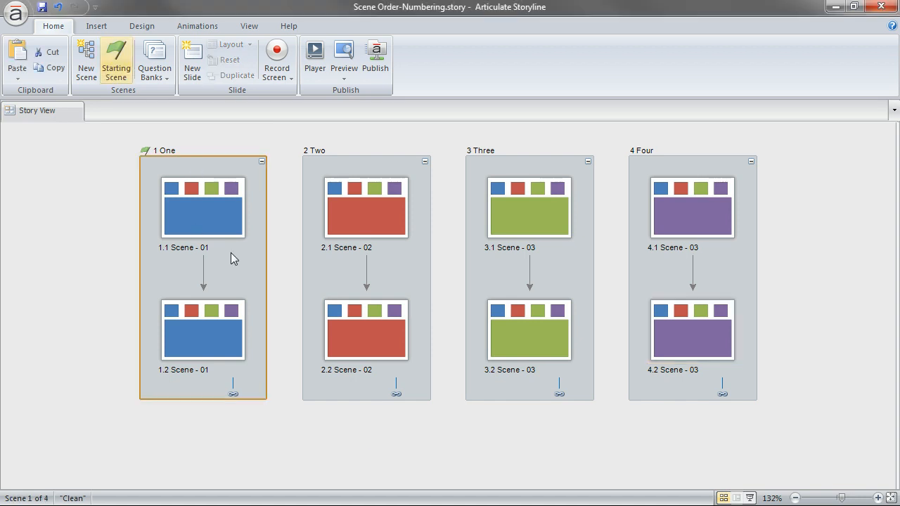
left_click(365, 207)
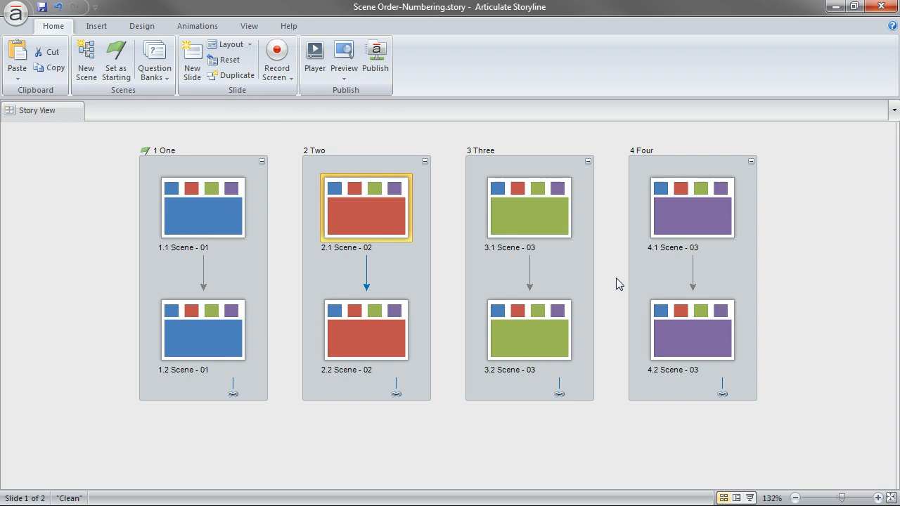
mouse_move(213, 401)
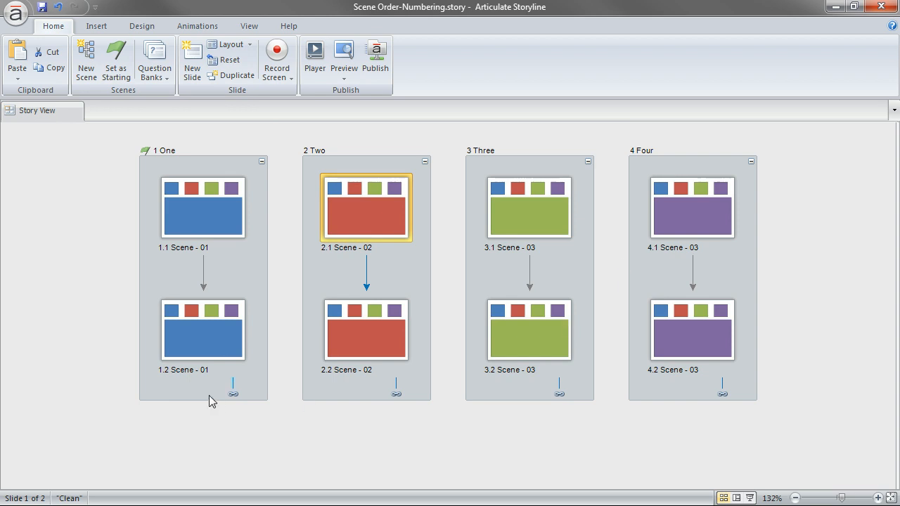
mouse_move(340, 382)
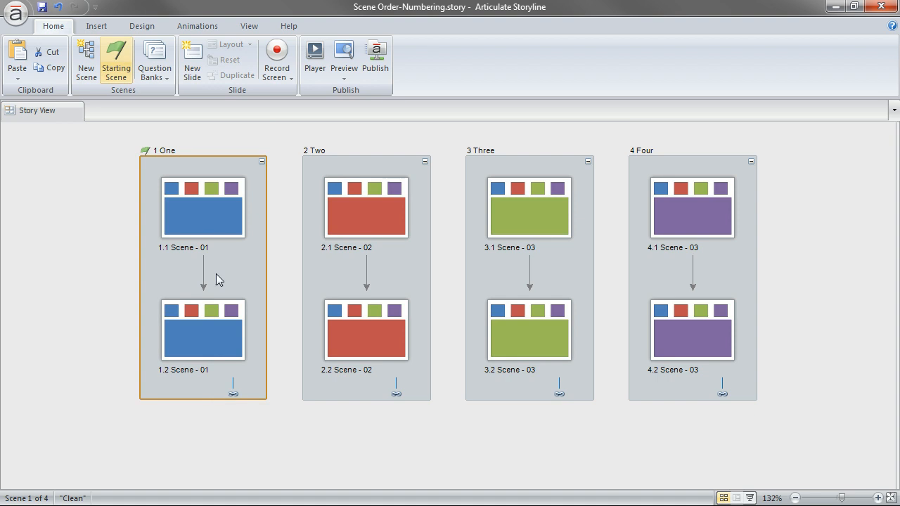
left_click(203, 330)
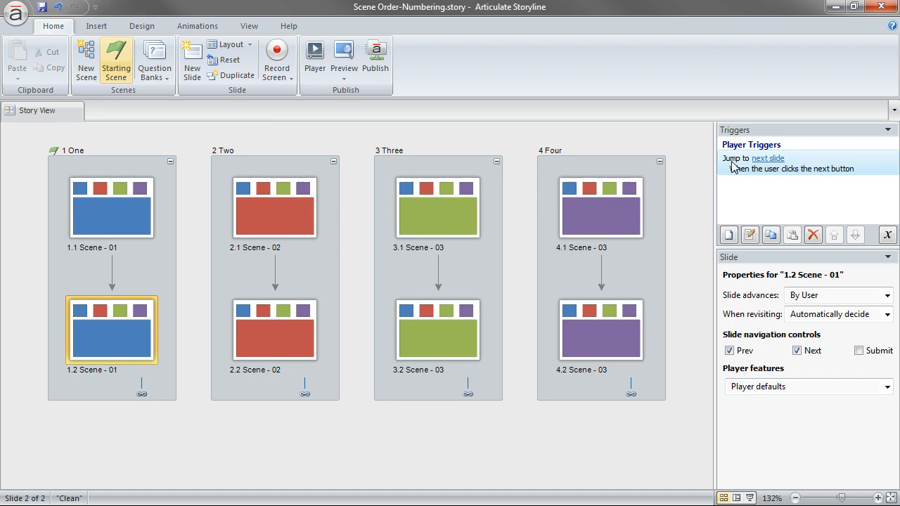
double_click(766, 158)
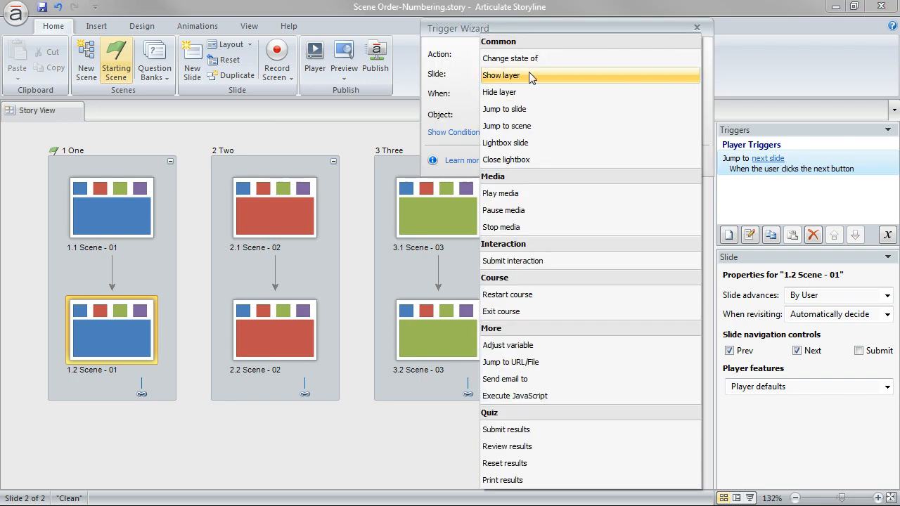
left_click(506, 126)
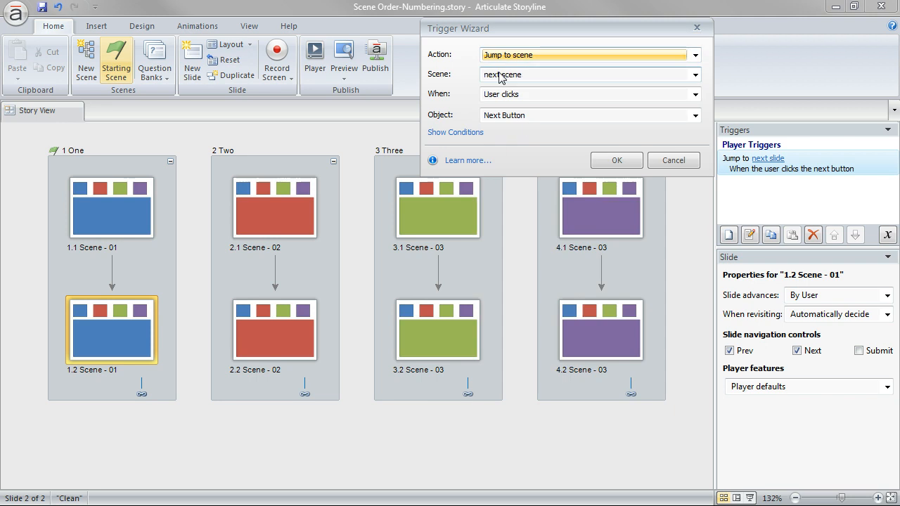
mouse_move(510, 78)
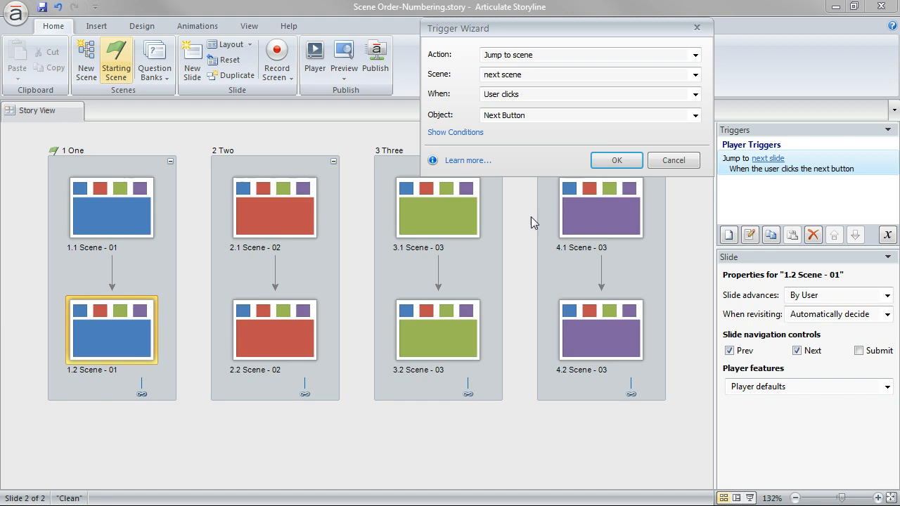
left_click(616, 160)
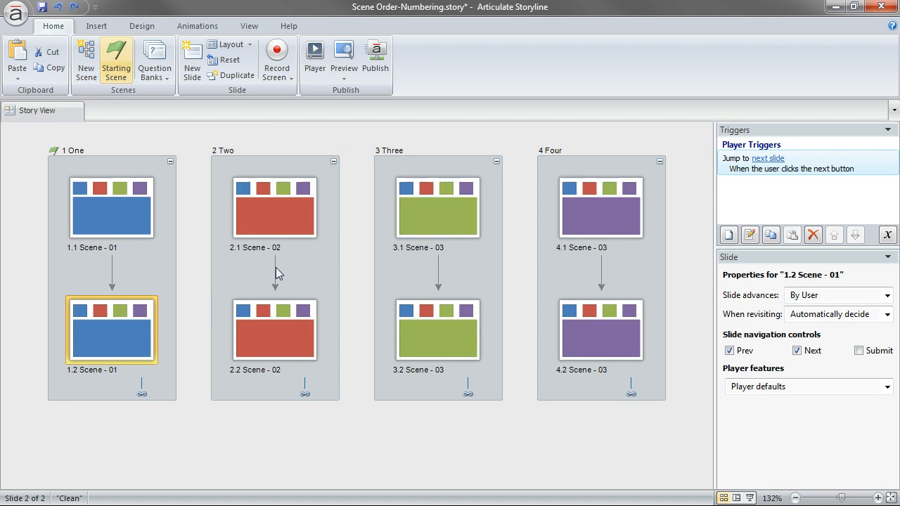
mouse_move(596, 230)
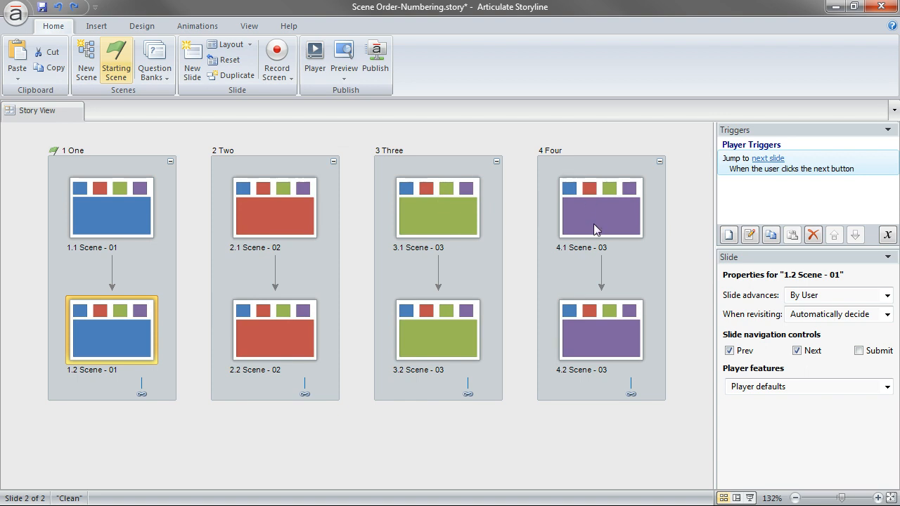
mouse_move(125, 366)
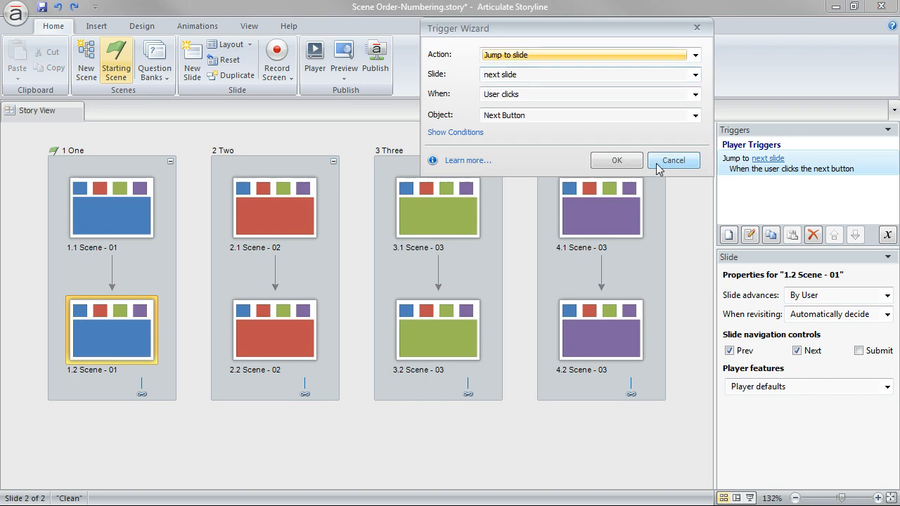
left_click(673, 160)
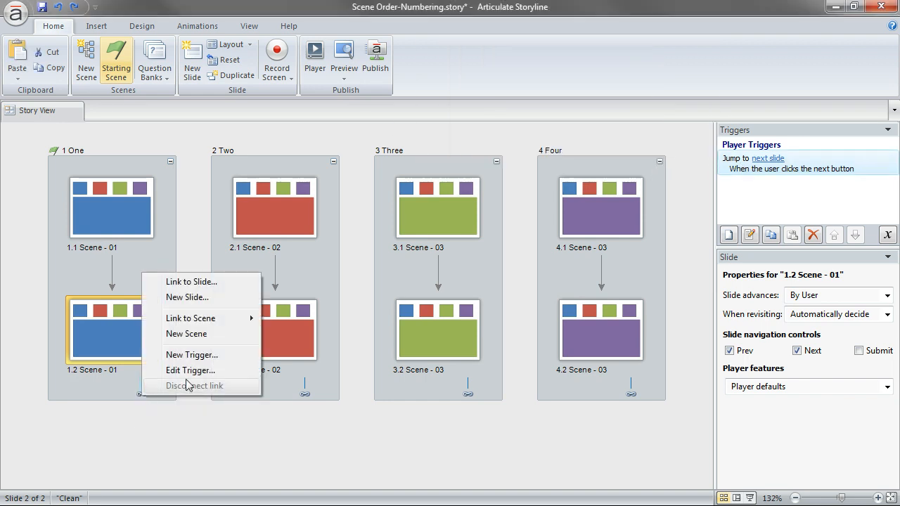
mouse_move(191, 318)
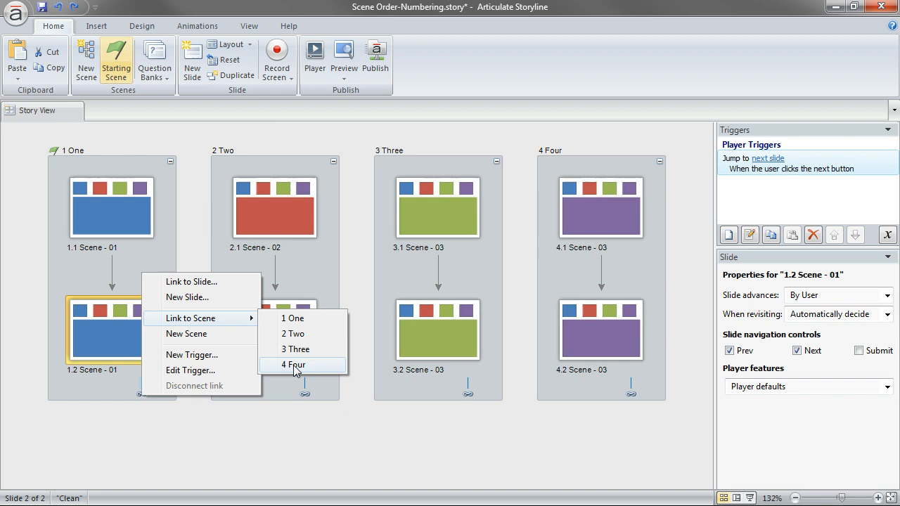
left_click(300, 364)
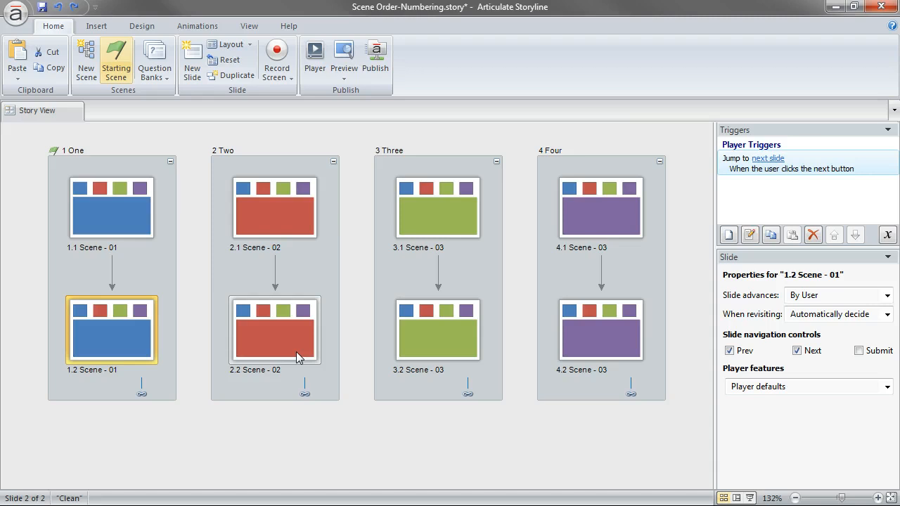
mouse_move(555, 374)
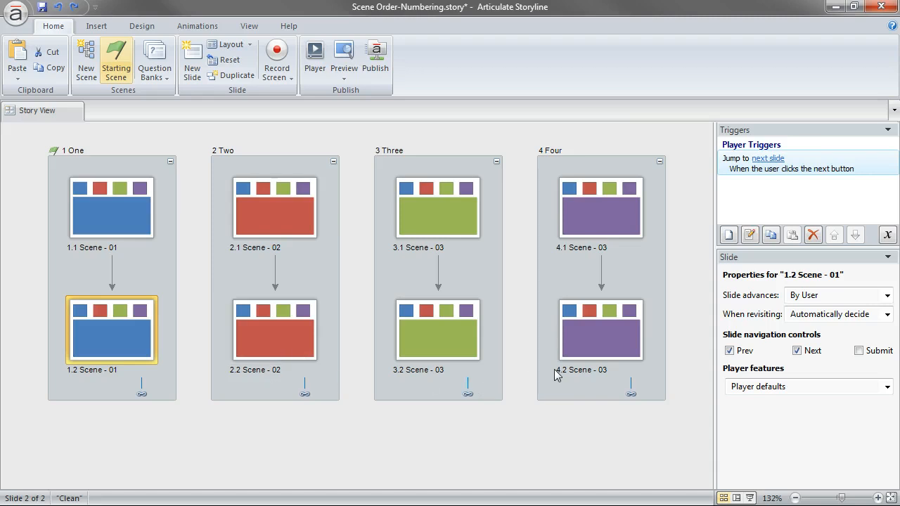
mouse_move(583, 377)
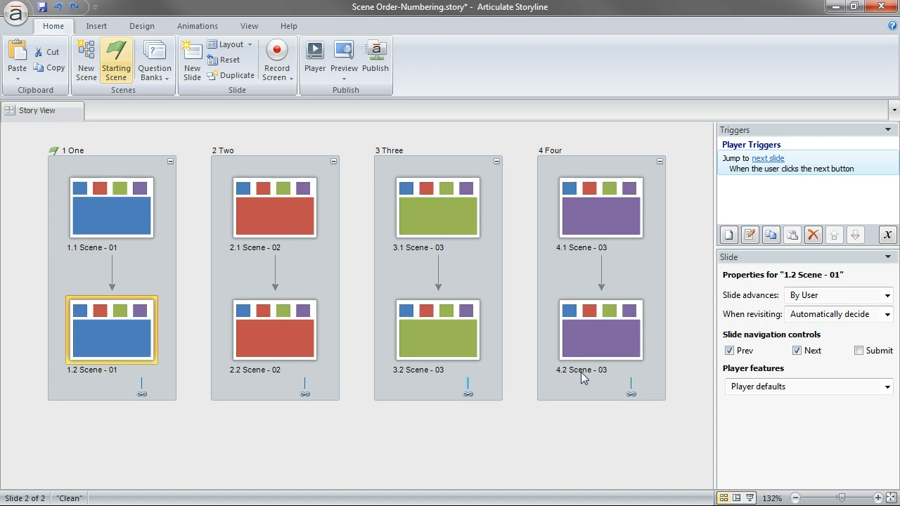
mouse_move(615, 166)
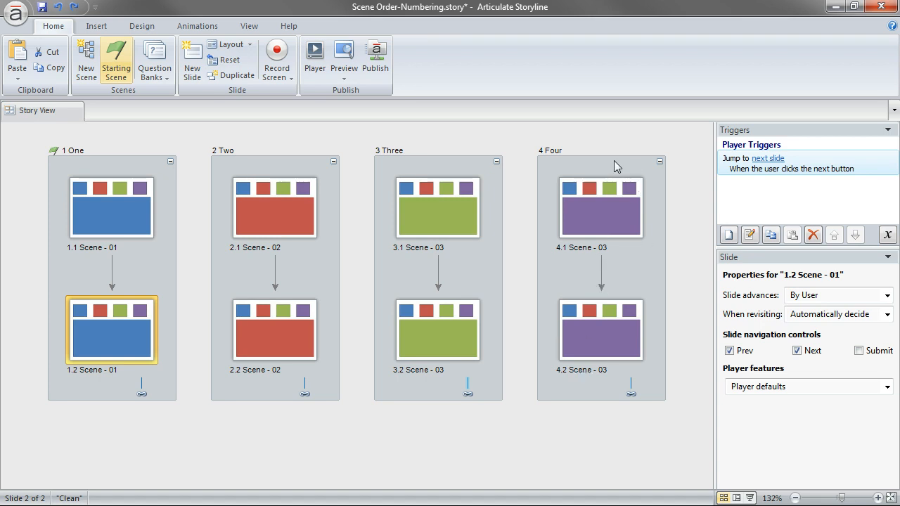
Step: Move scene Four to second position, then select slide 1.2 to reach its next-button trigger
left_click(600, 150)
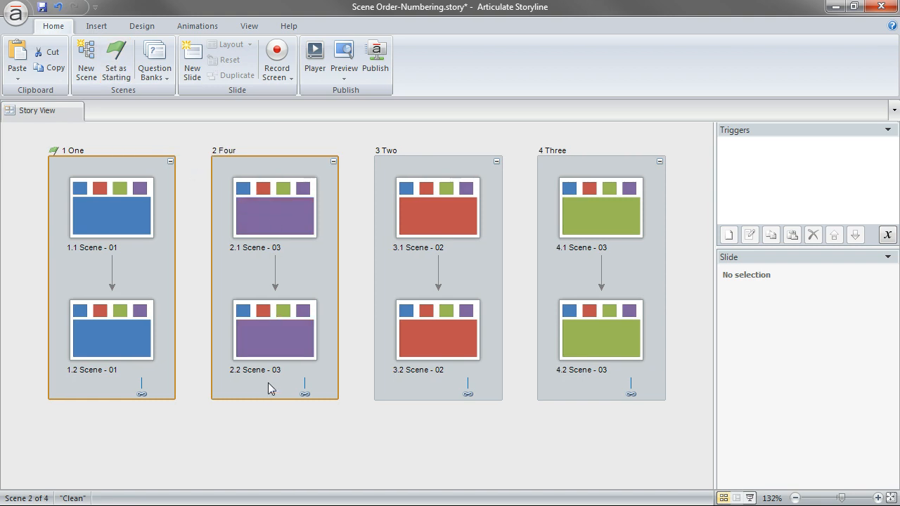
left_click(112, 330)
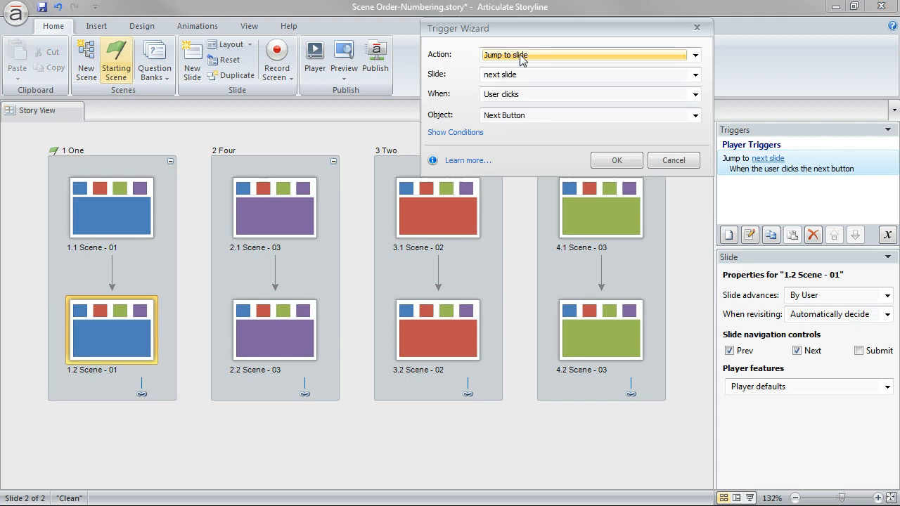
Step: Close the Trigger Wizard, keeping slide 1.2's Jump to next slide trigger unchanged
left_click(586, 55)
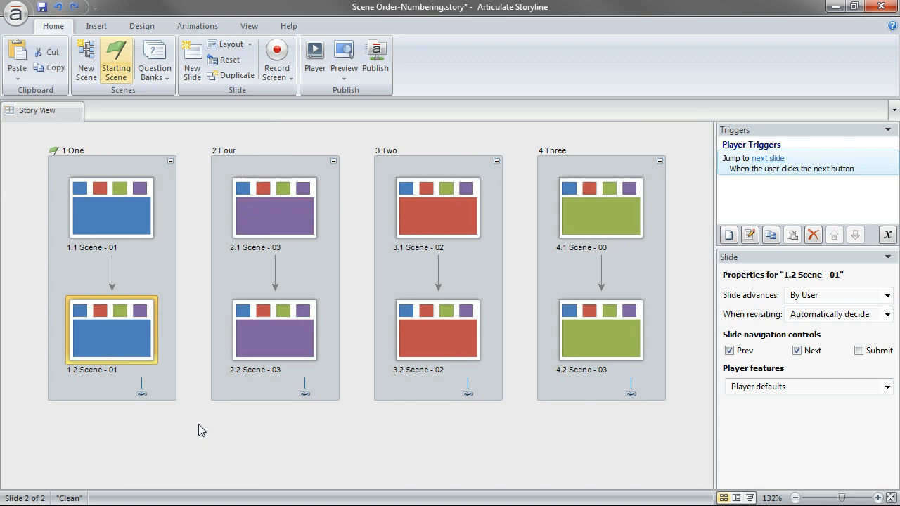
mouse_move(255, 381)
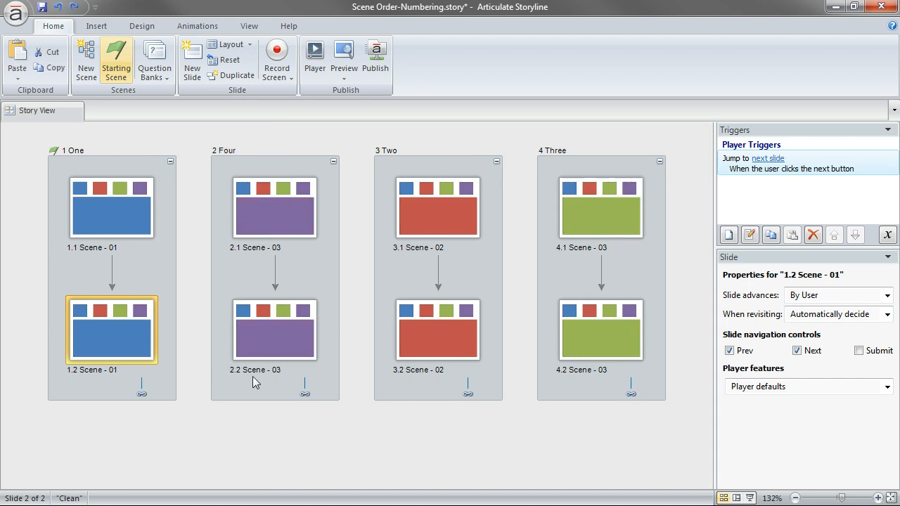
mouse_move(122, 392)
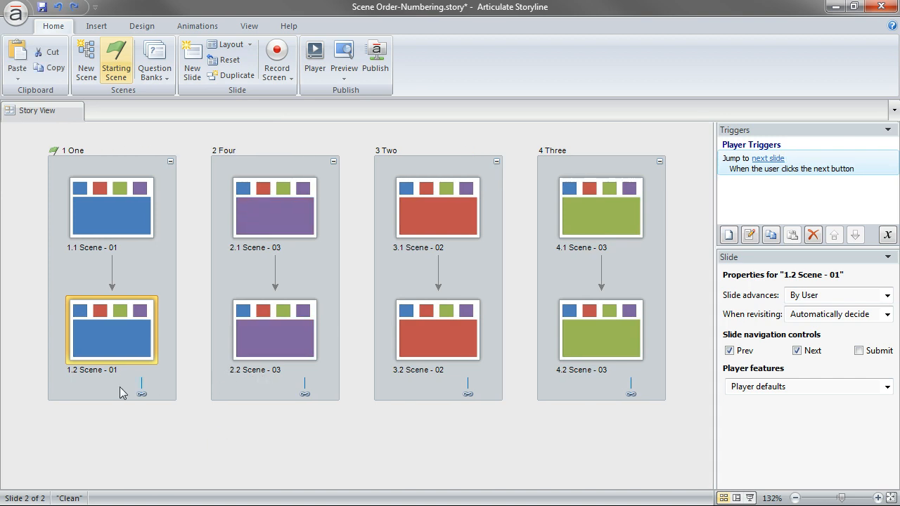
mouse_move(223, 384)
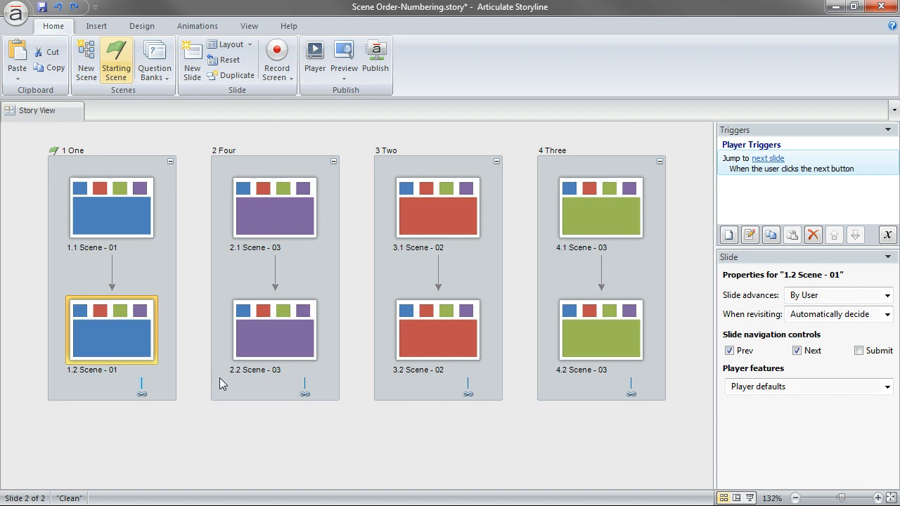
right_click(142, 385)
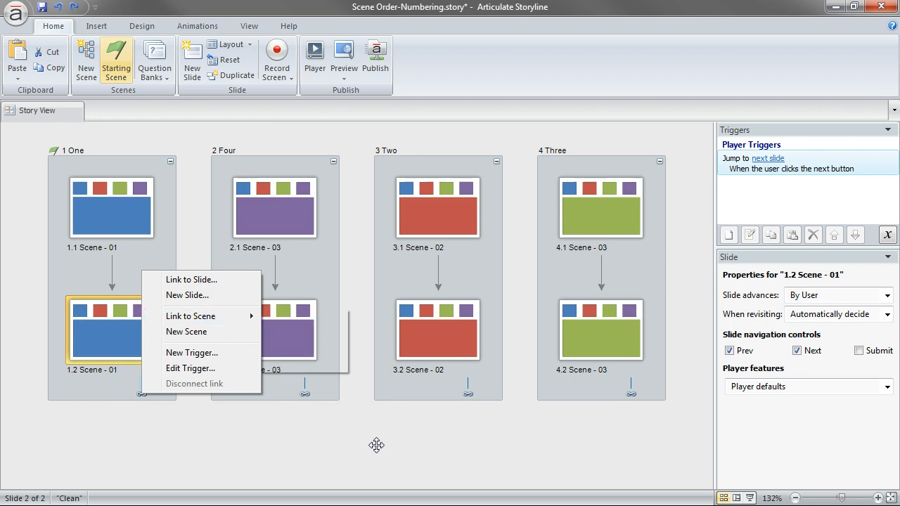
left_click(237, 433)
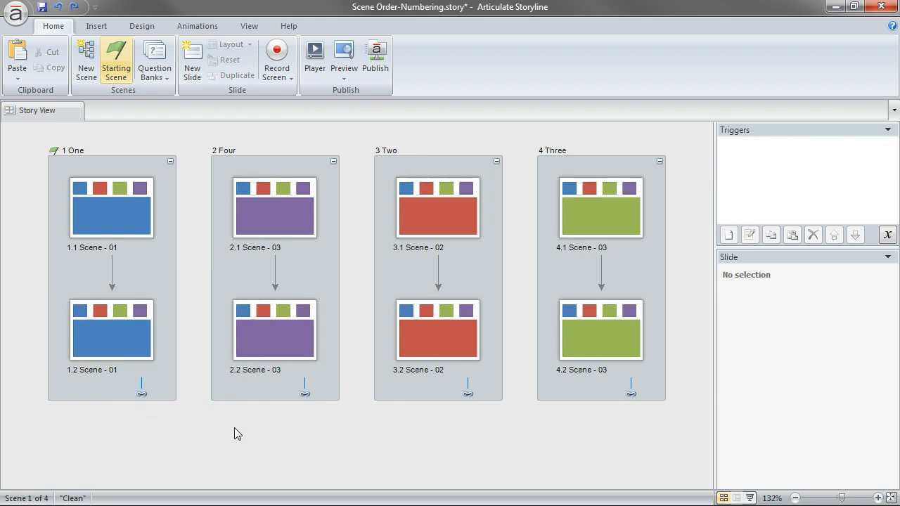